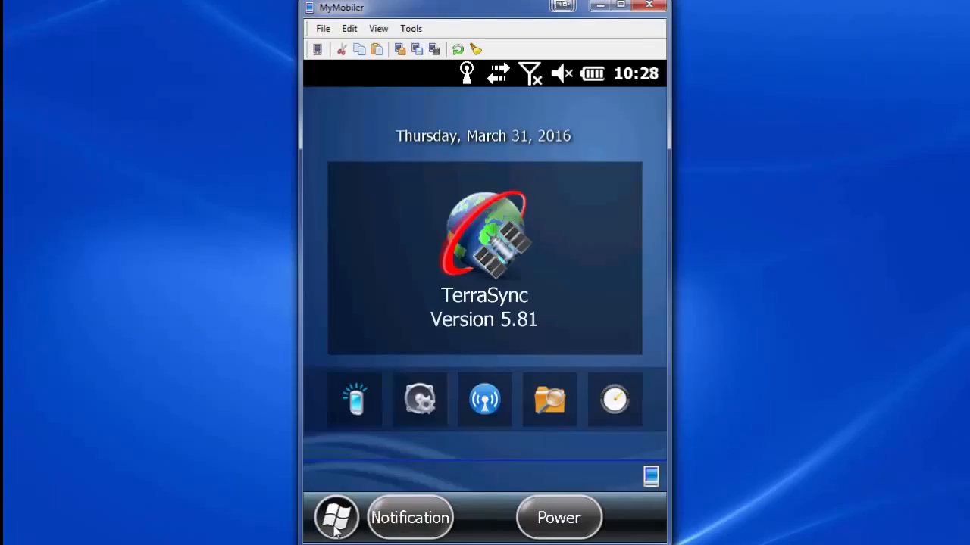
Open Settings > System > System Information on the Geo 7X to see rangefinder firmware 1.005 (50096)
left_click(335, 517)
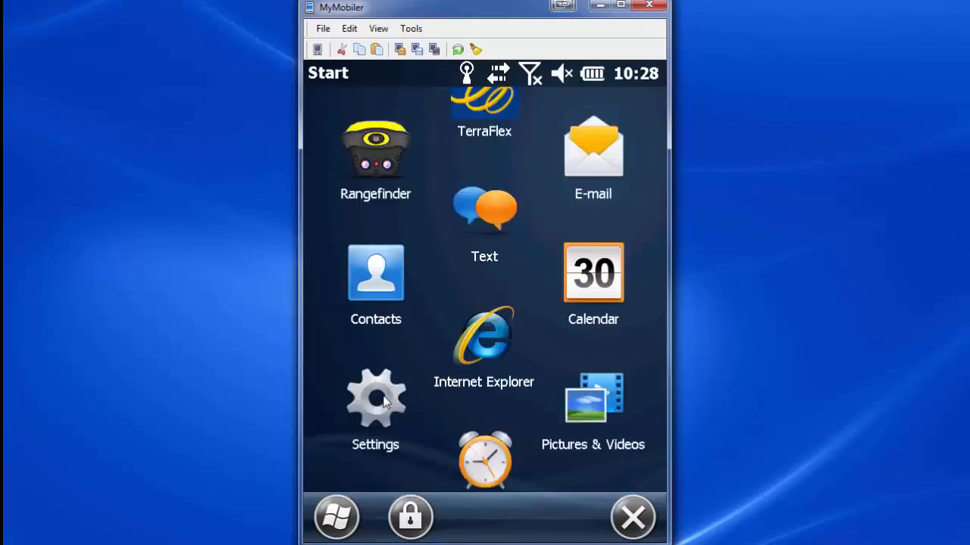
left_click(375, 398)
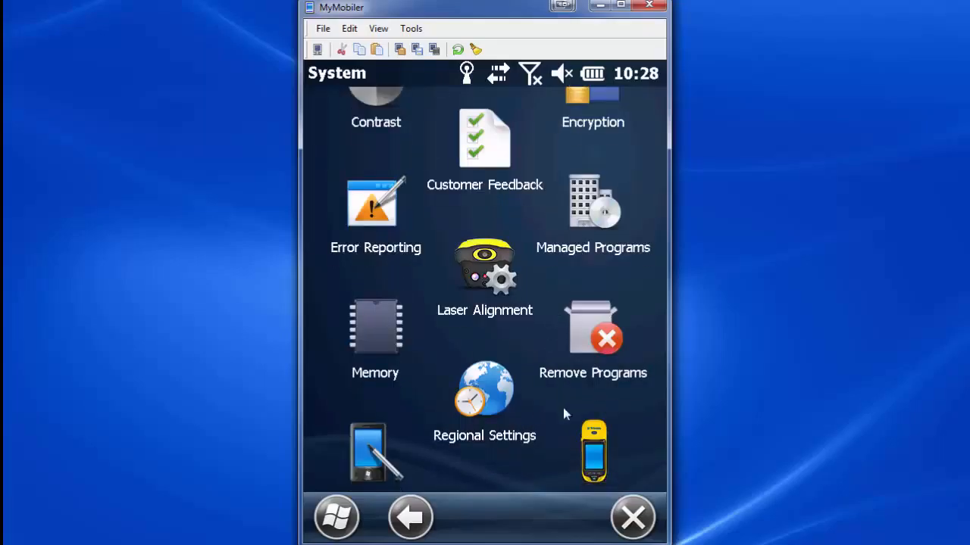
scroll("down", 3)
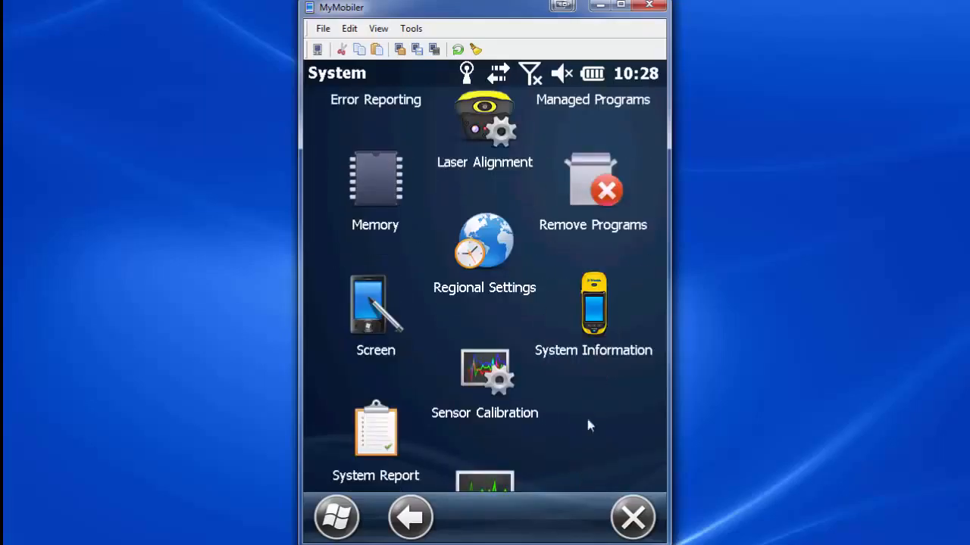
left_click(593, 303)
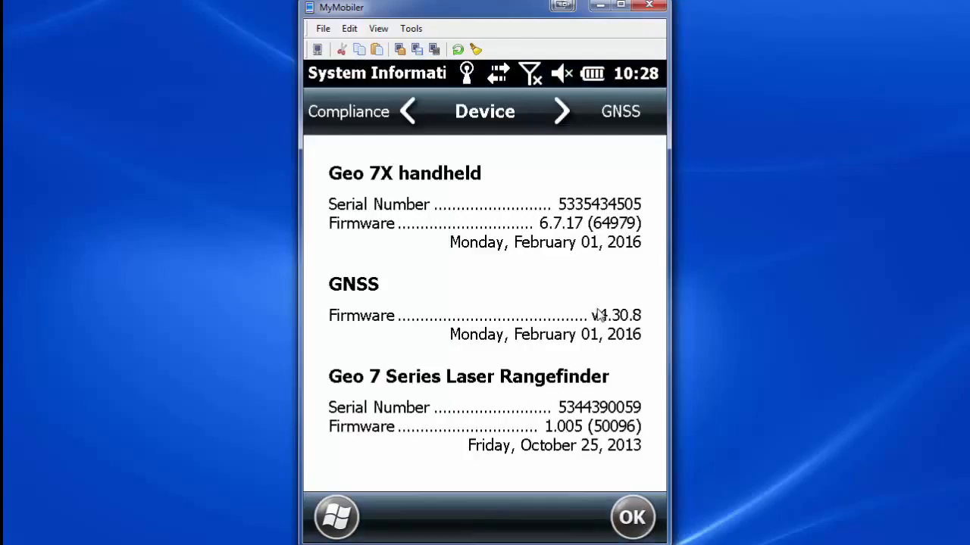
mouse_move(409, 420)
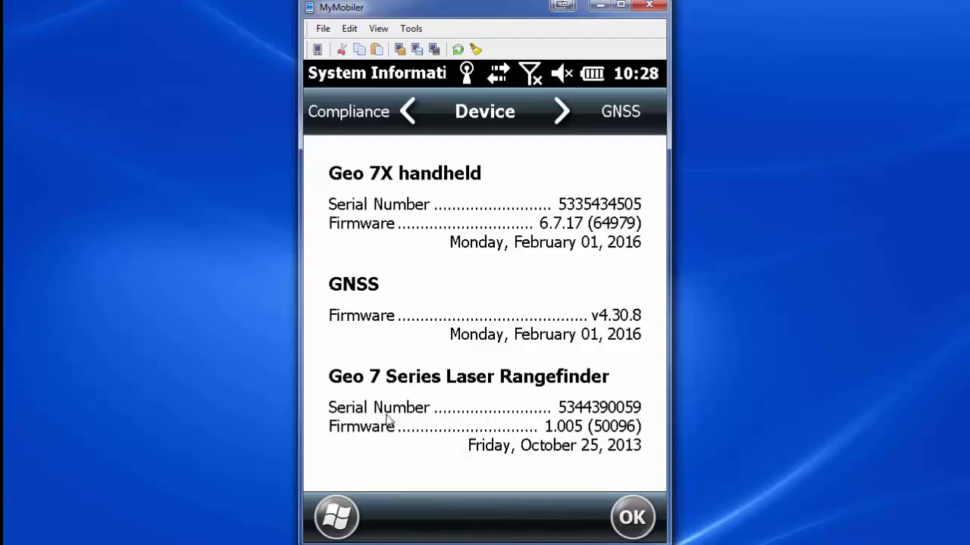
mouse_move(564, 439)
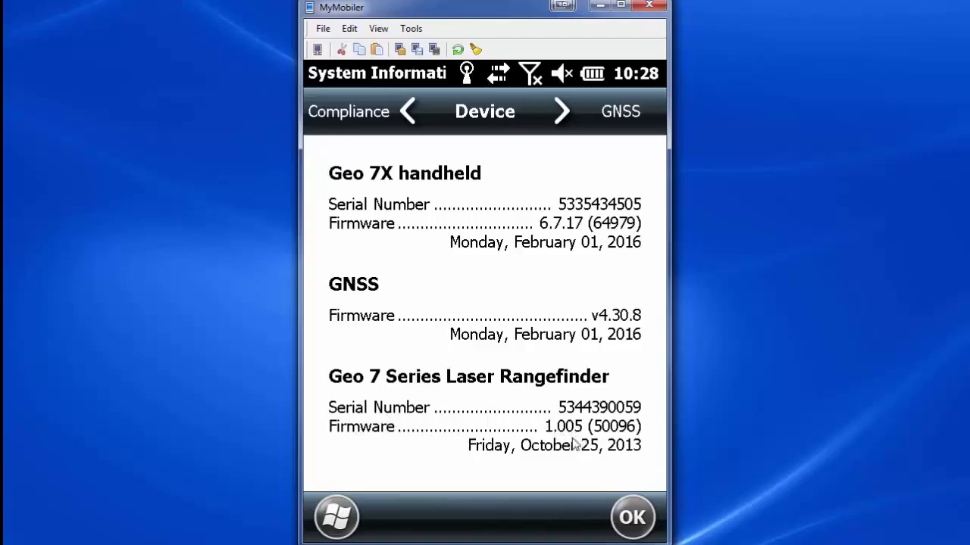
mouse_move(564, 465)
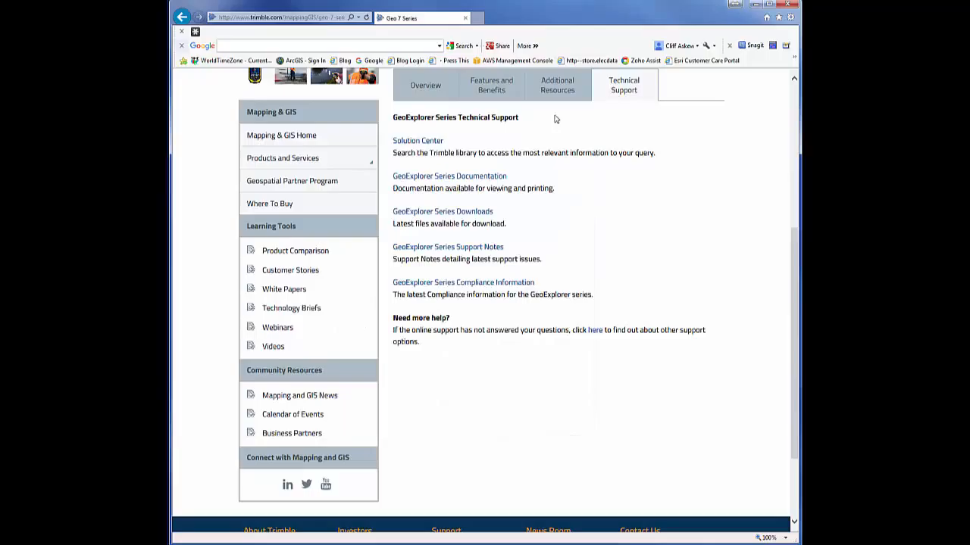
mouse_move(550, 135)
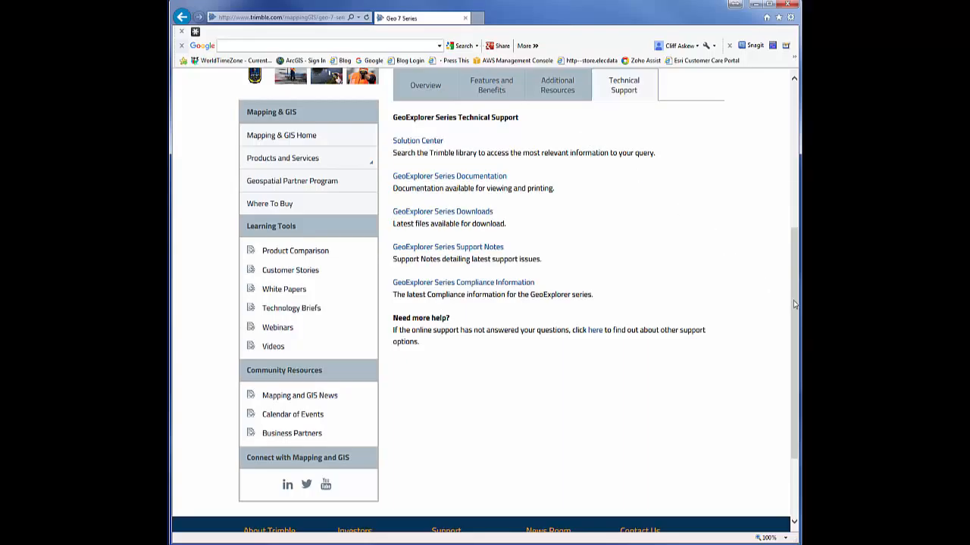
Scroll the Geo 7 Series page to its GeoExplorer technical support links
scroll("up", 3)
type("www.trimb")
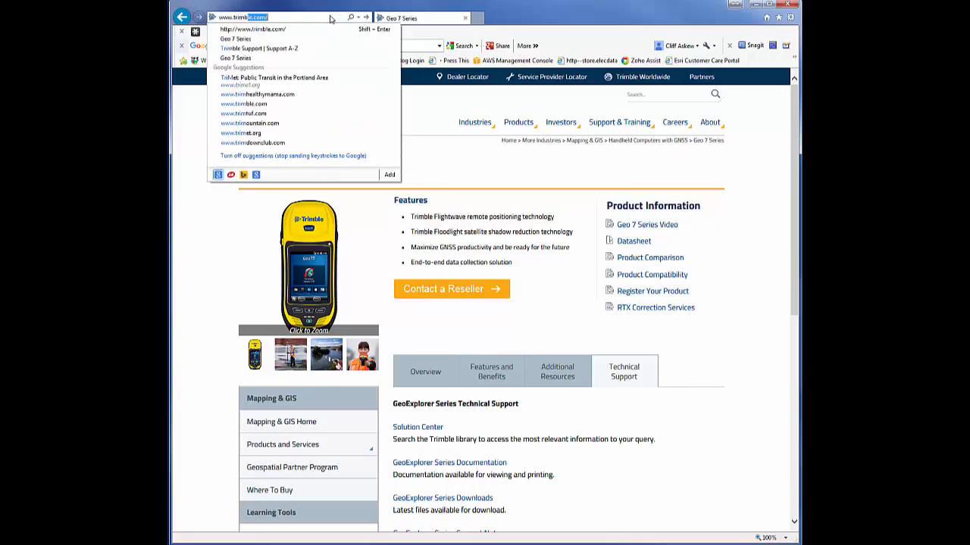
Load trimble.com and return to the Geo 7 Series page's Technical Support links via Support & Training
left_click(252, 29)
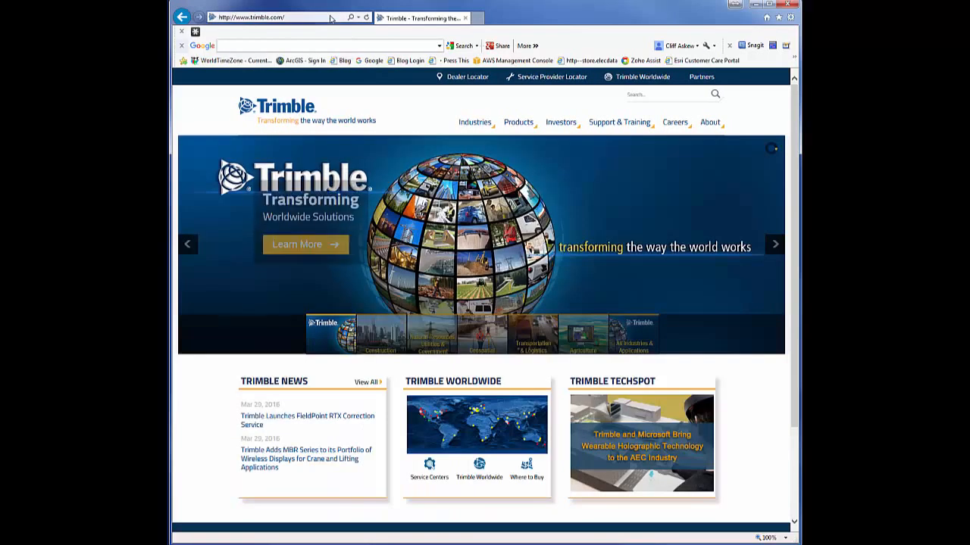
left_click(618, 122)
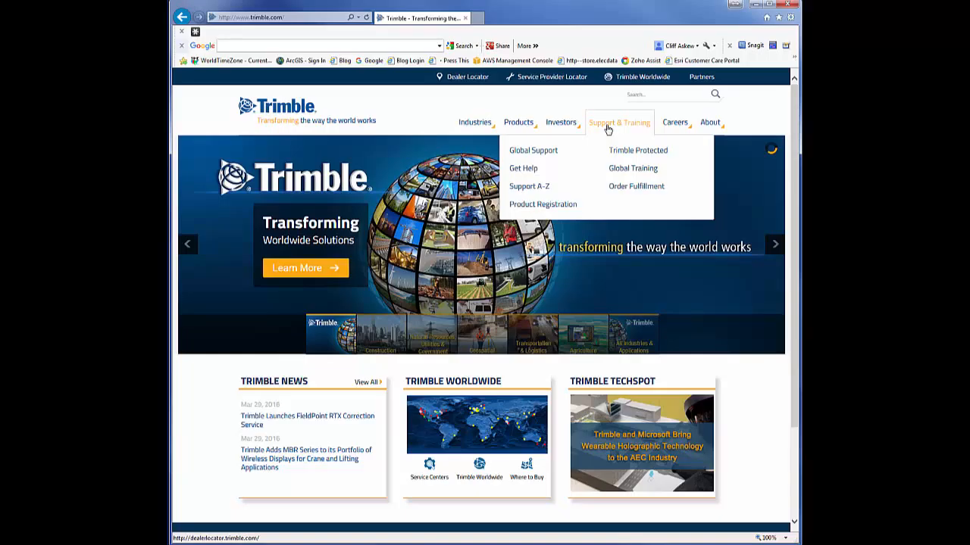
left_click(528, 186)
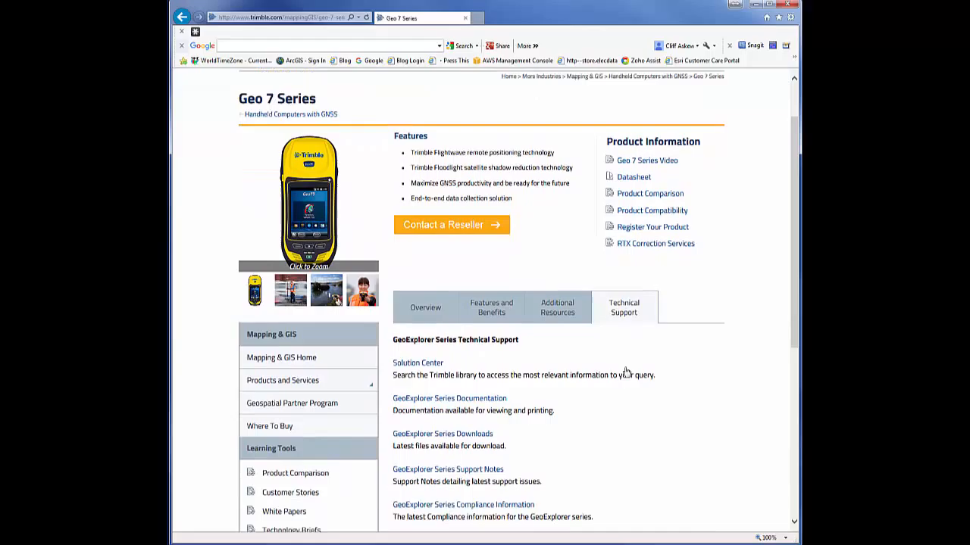
scroll("down", 3)
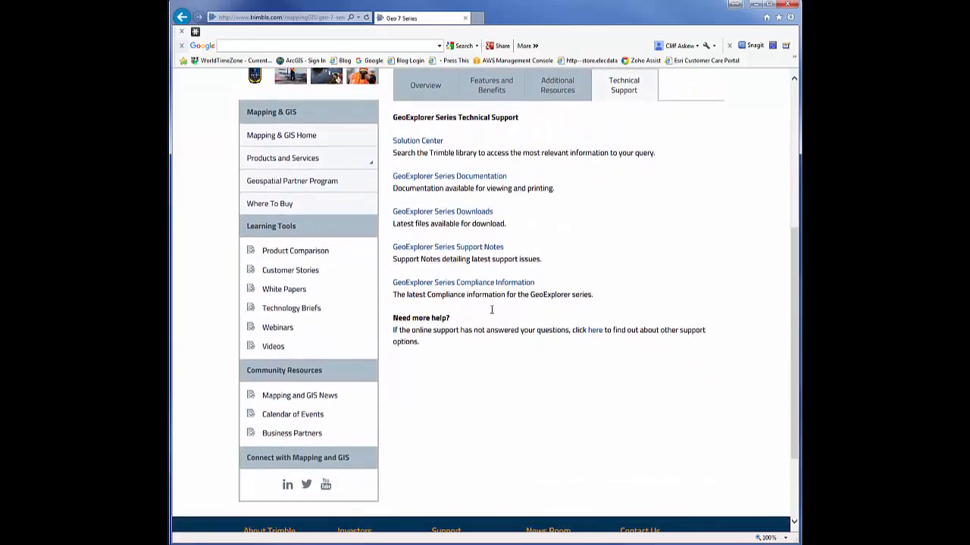
mouse_move(437, 135)
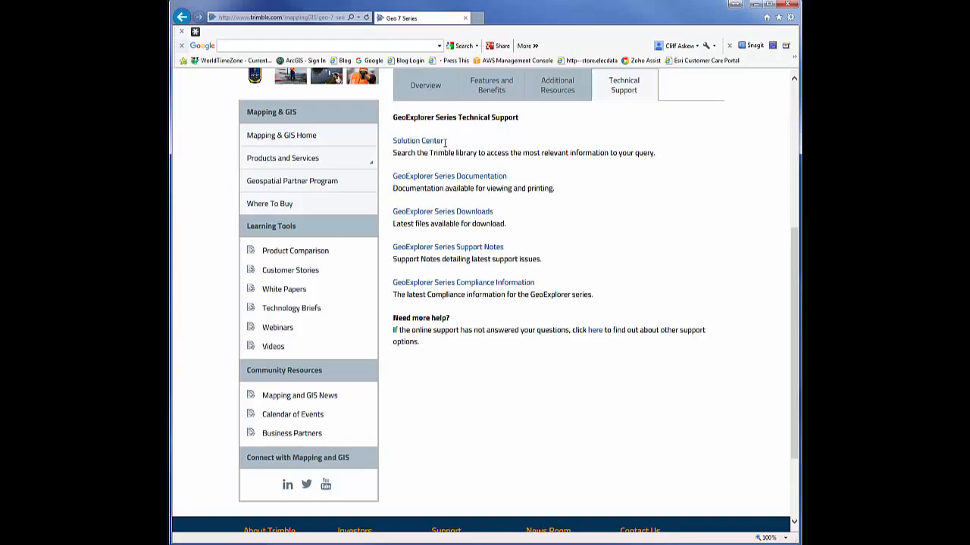
mouse_move(457, 146)
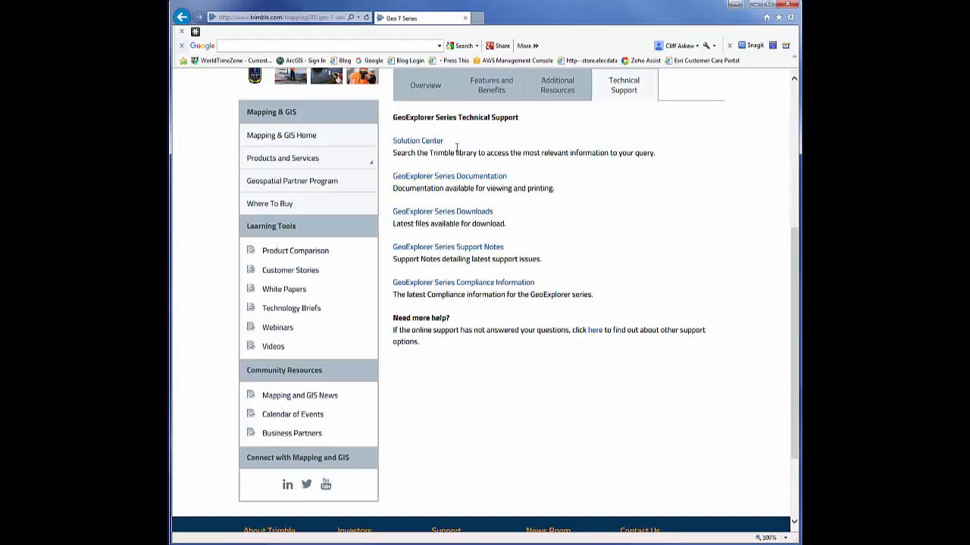
mouse_move(442, 211)
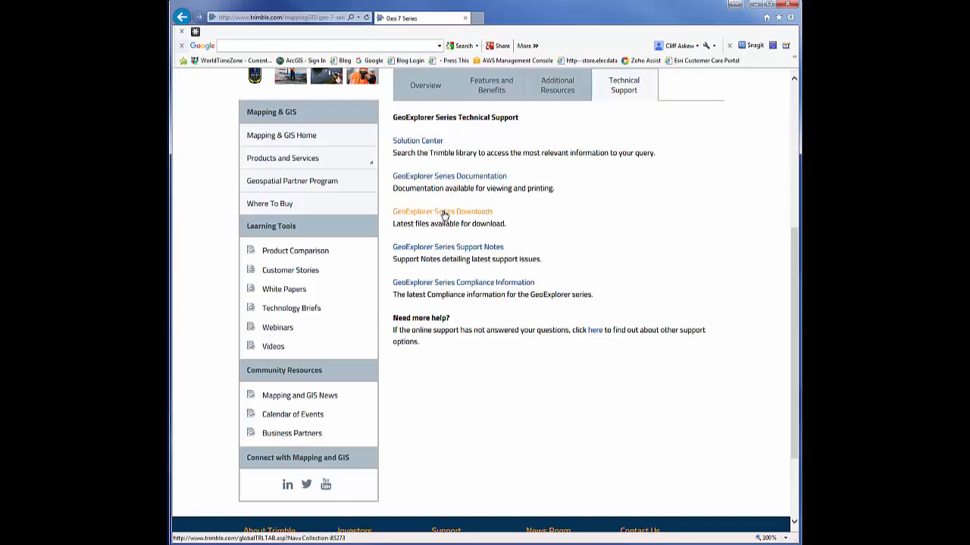
Open GeoExplorer Series Downloads and expand Geo 7 Downloads and Rangefinder Module Firmware, showing version 1.005
left_click(442, 211)
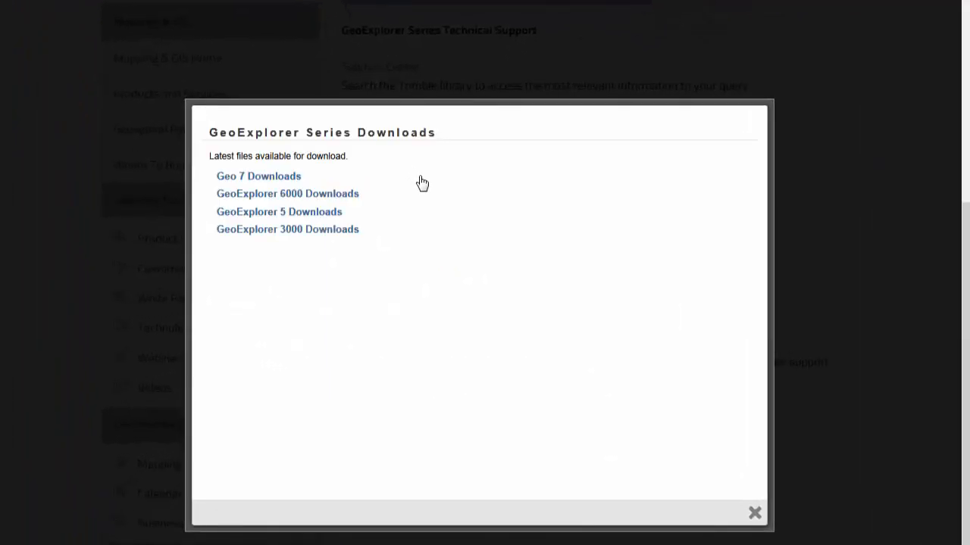
left_click(258, 176)
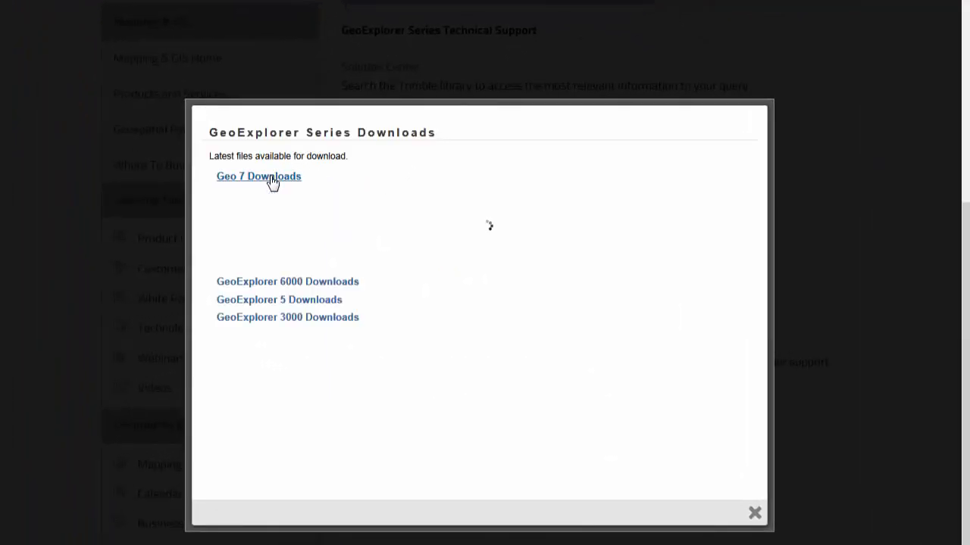
left_click(259, 176)
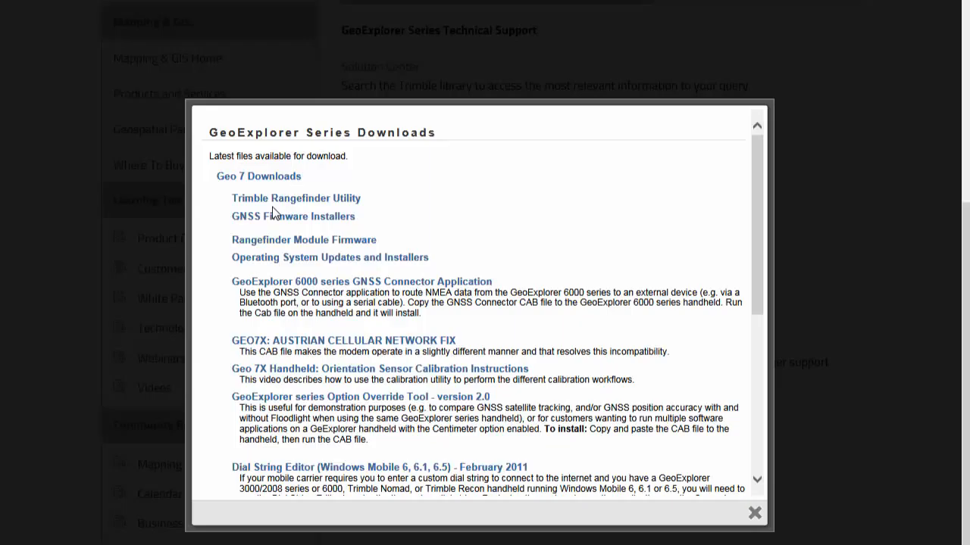
mouse_move(275, 211)
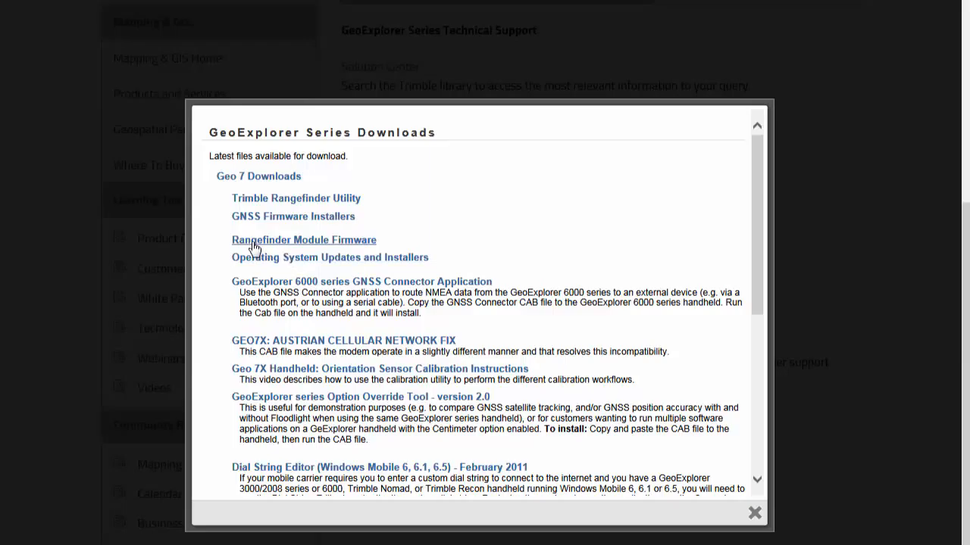
mouse_move(259, 244)
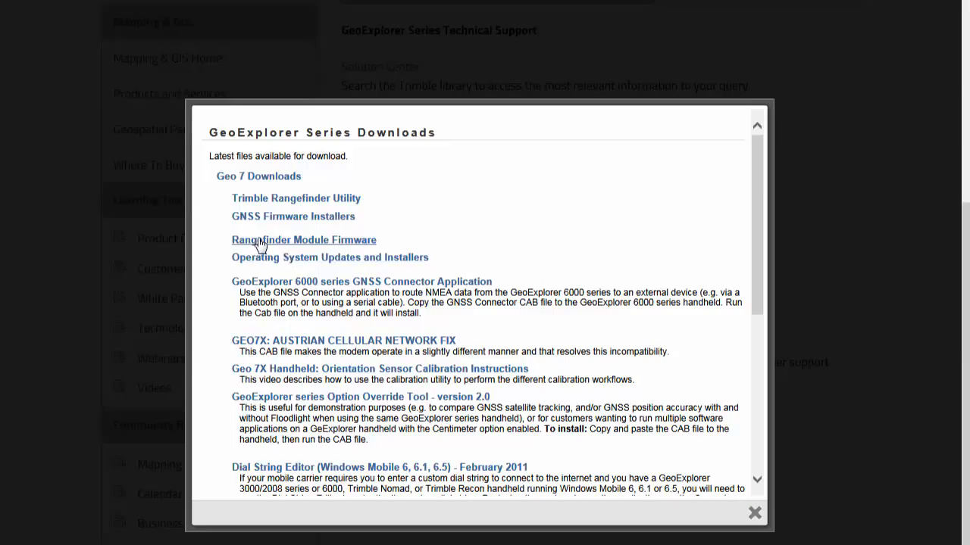
left_click(304, 240)
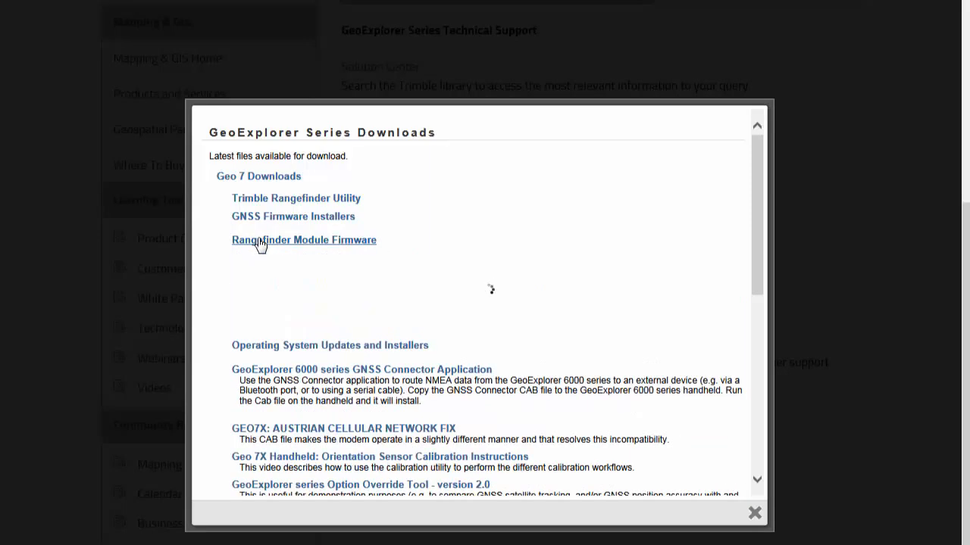
left_click(303, 240)
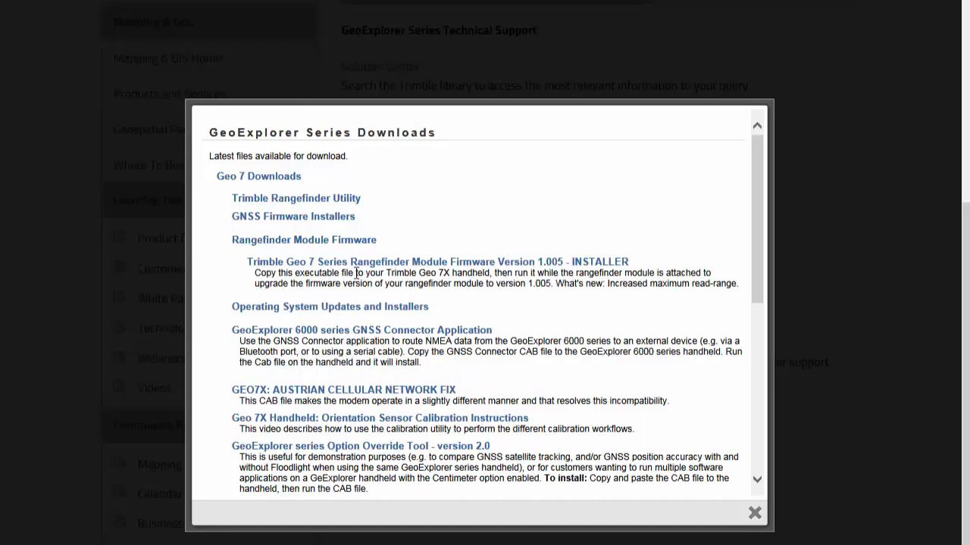
mouse_move(546, 275)
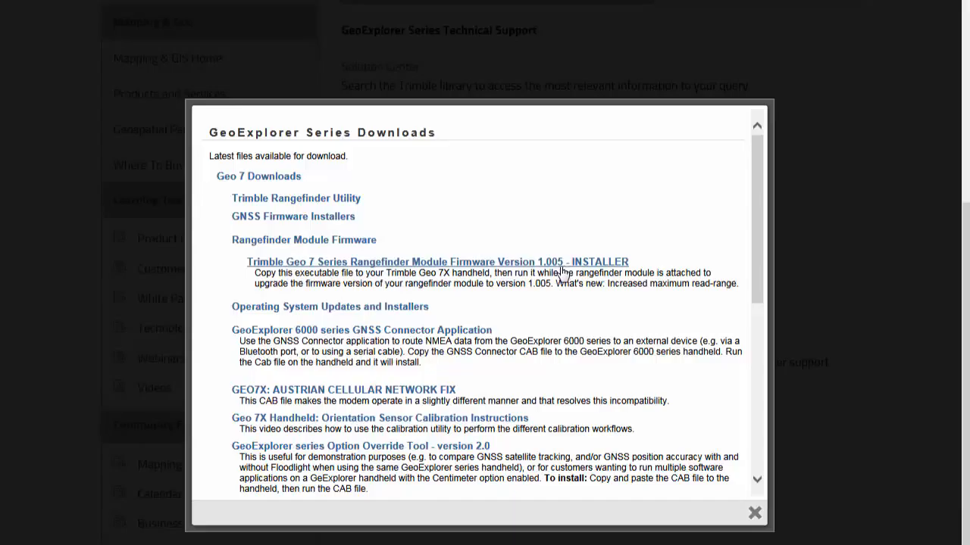
mouse_move(513, 271)
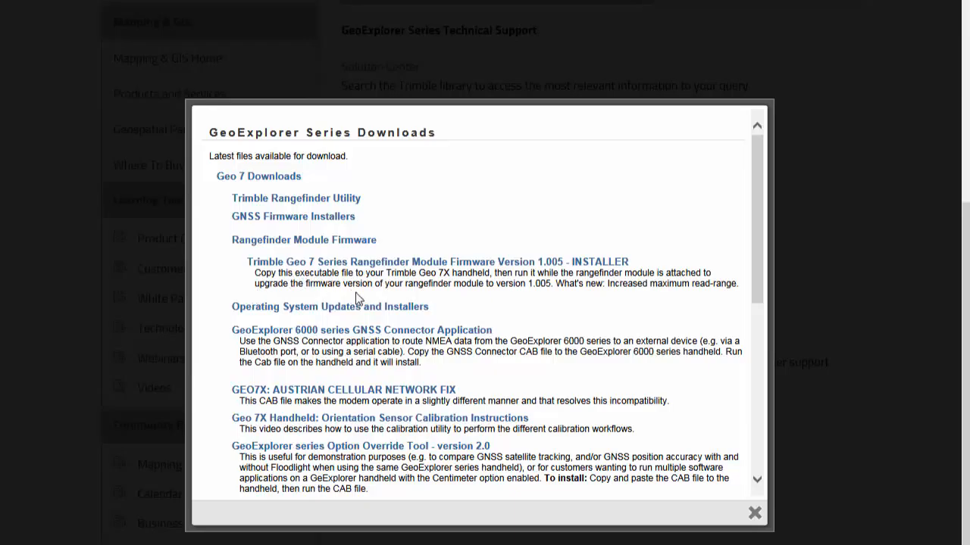
mouse_move(472, 279)
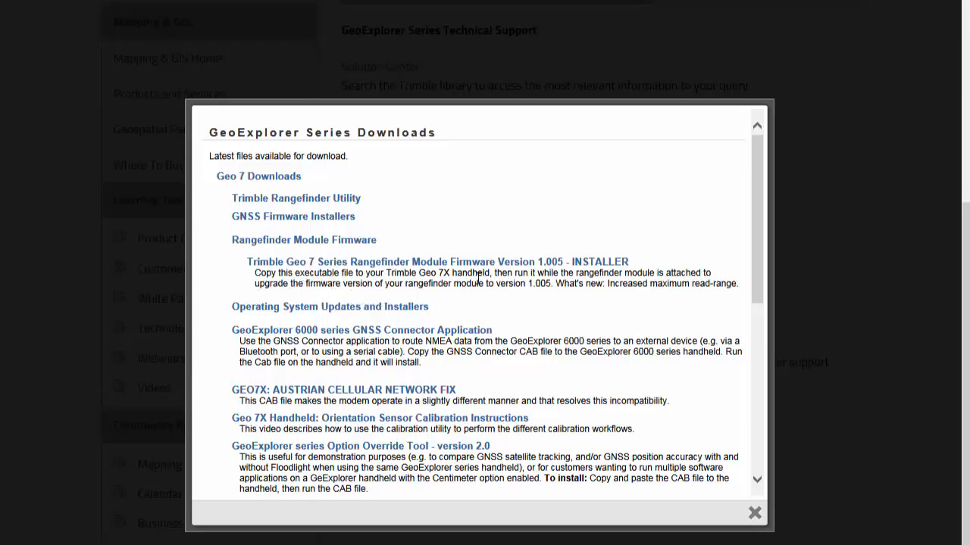
mouse_move(371, 295)
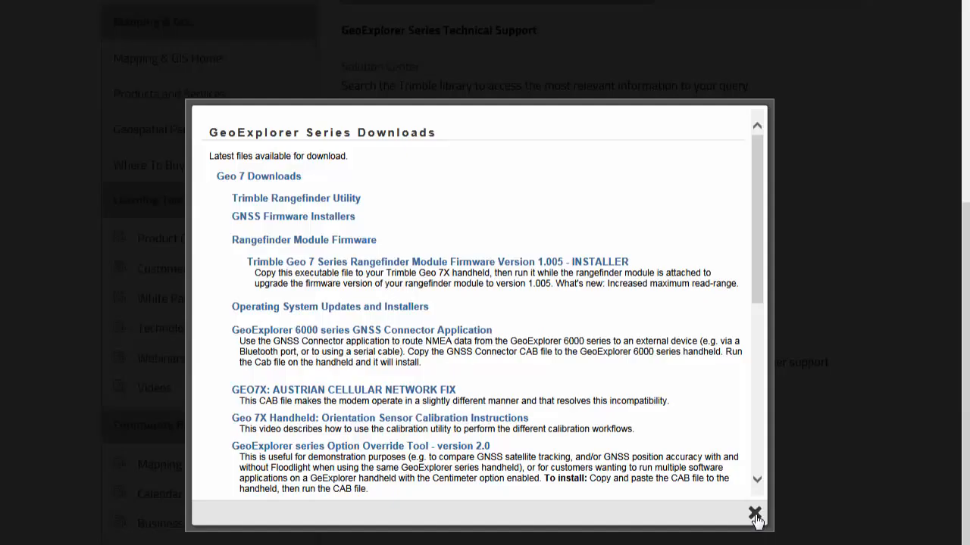
Close the downloads popup and the handheld's System Information and System screens, then show Start
left_click(755, 513)
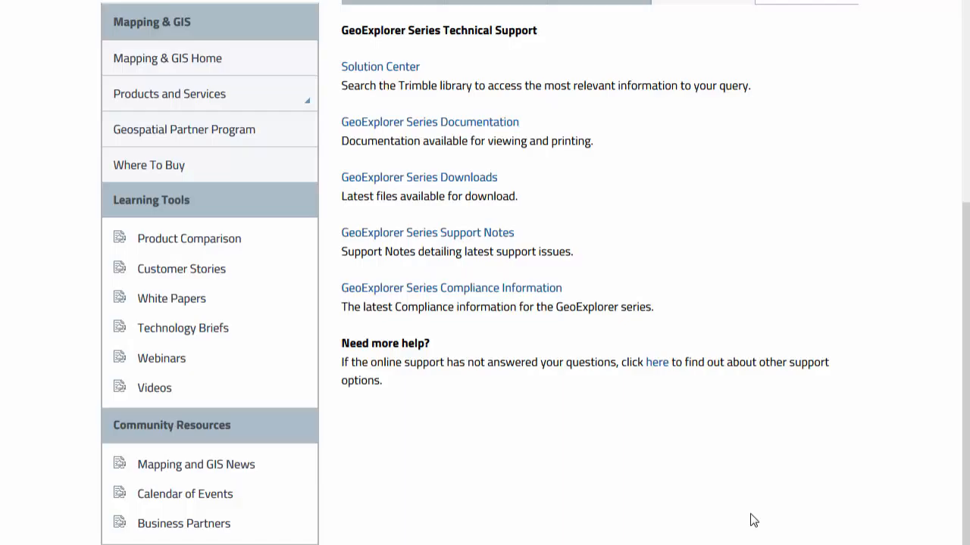
mouse_move(677, 511)
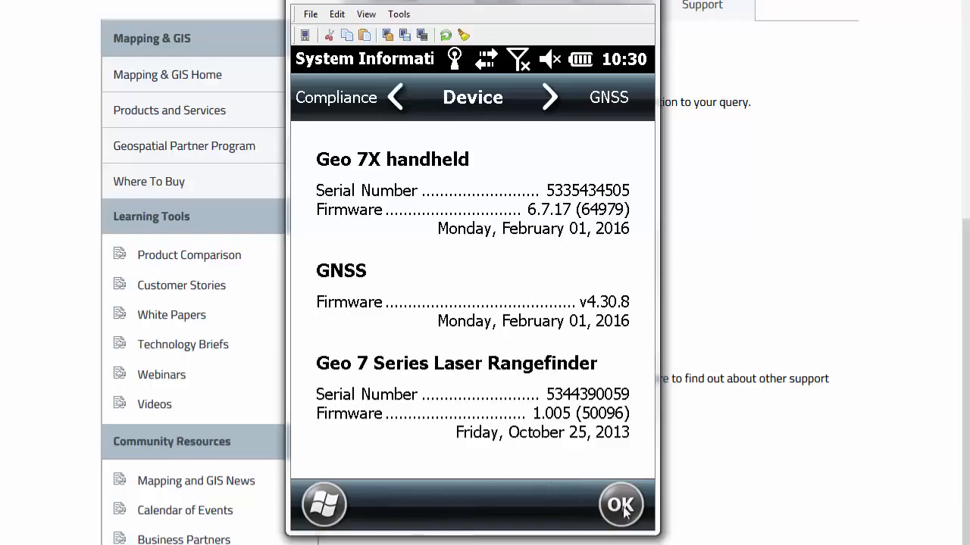
left_click(621, 505)
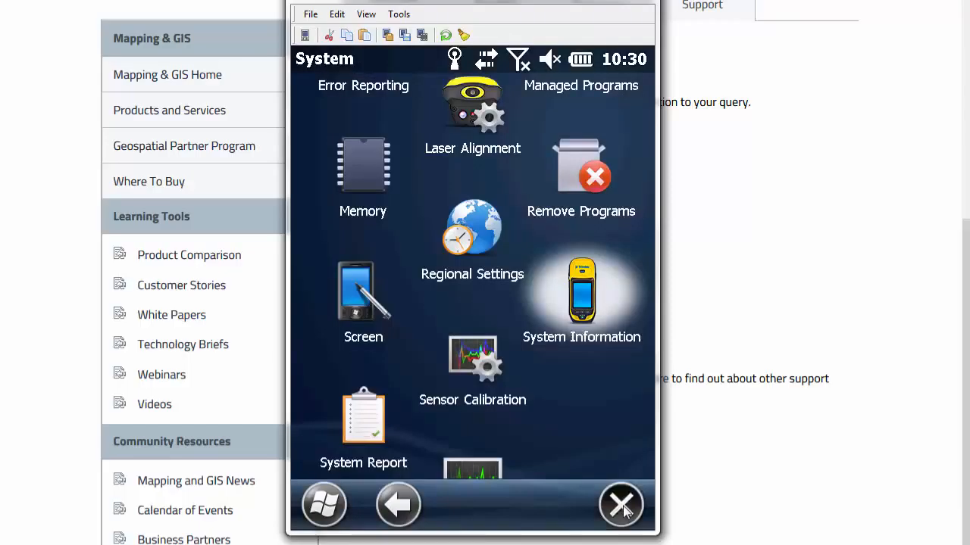
left_click(621, 505)
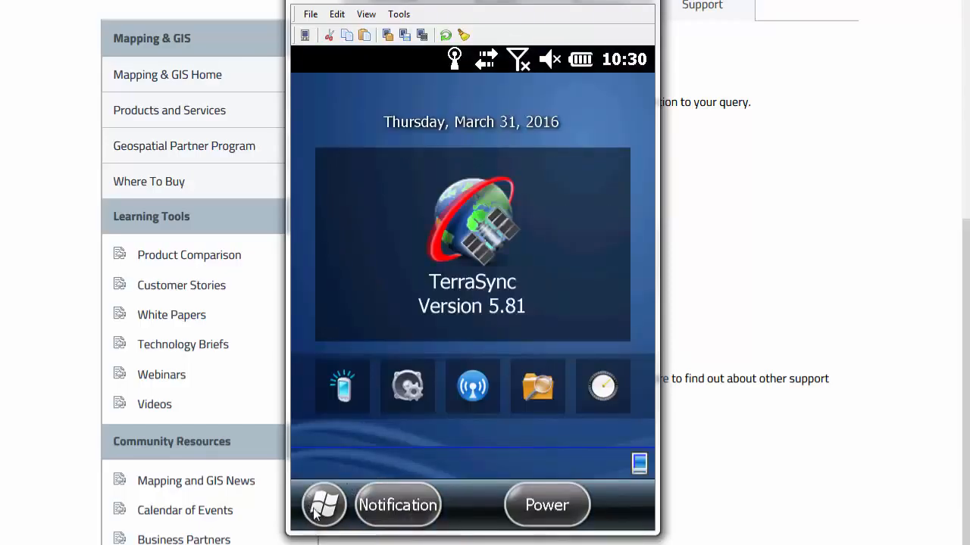
left_click(323, 504)
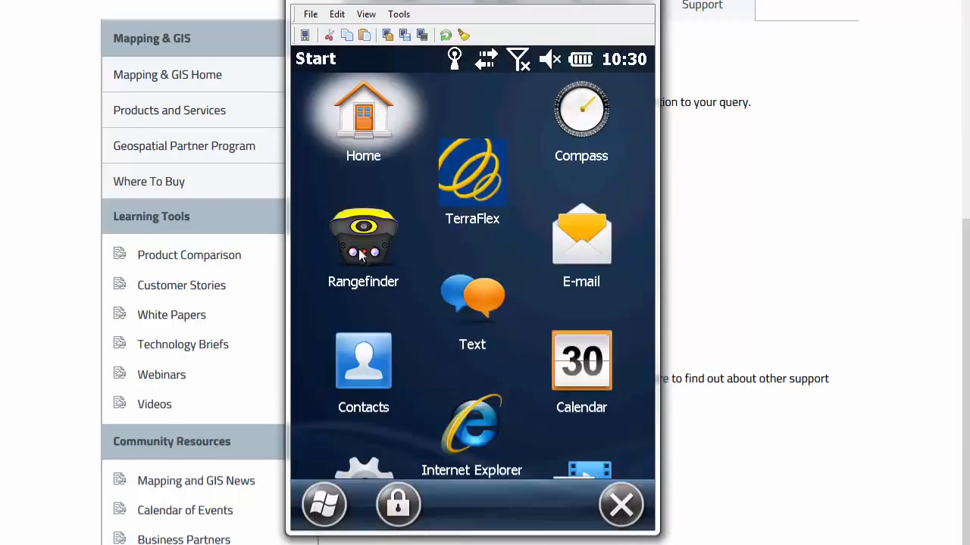
mouse_move(366, 247)
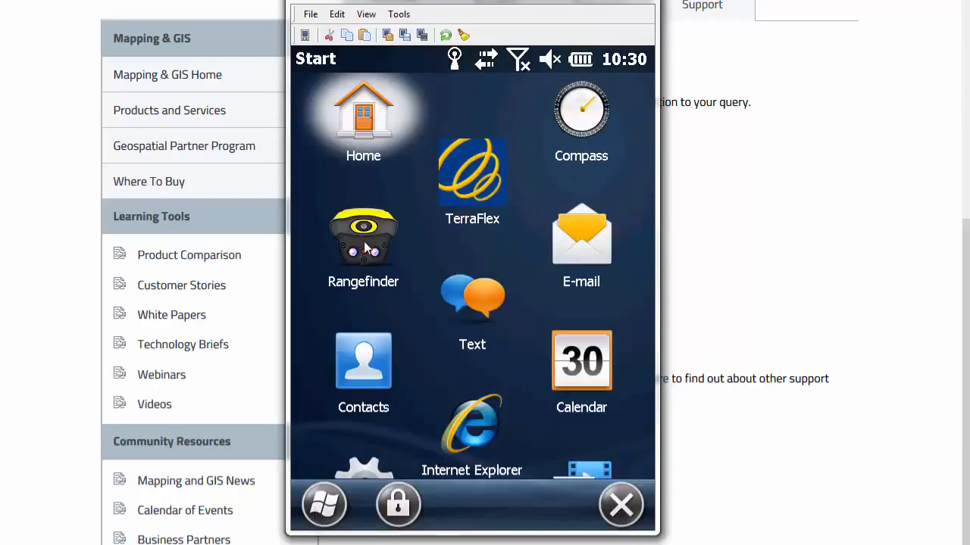
Launch Rangefinder and open settings > About Rangefinder, showing version 1.21.5.5878 up to date
left_click(362, 238)
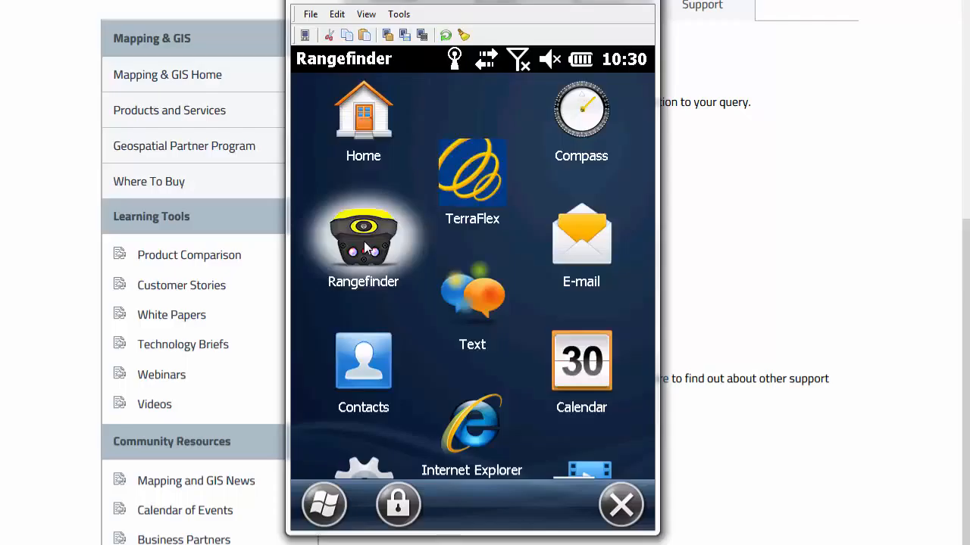
left_click(363, 242)
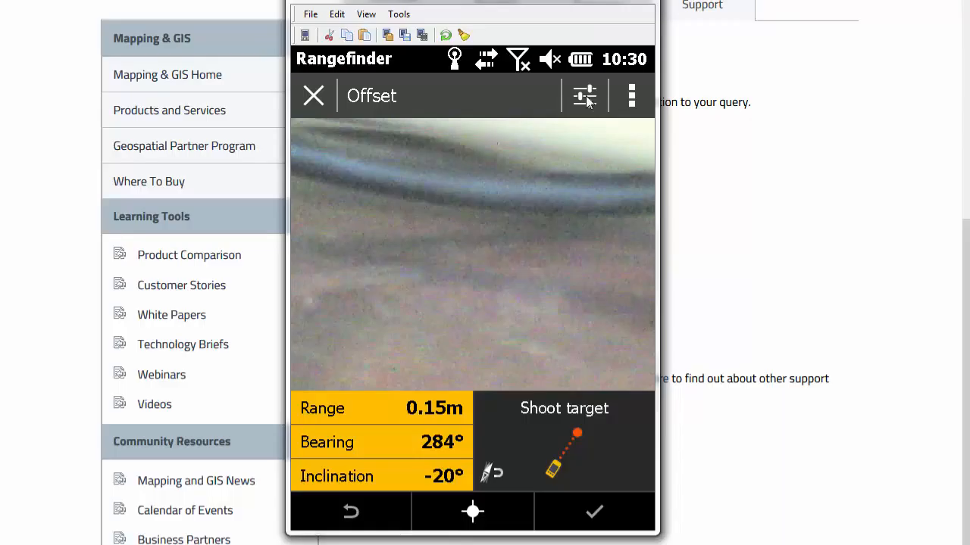
left_click(583, 95)
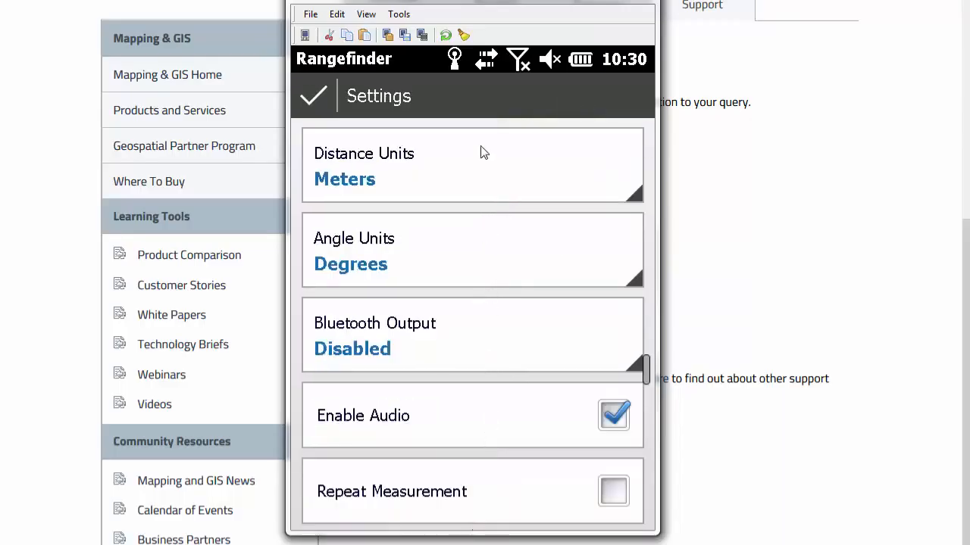
scroll("down", 3)
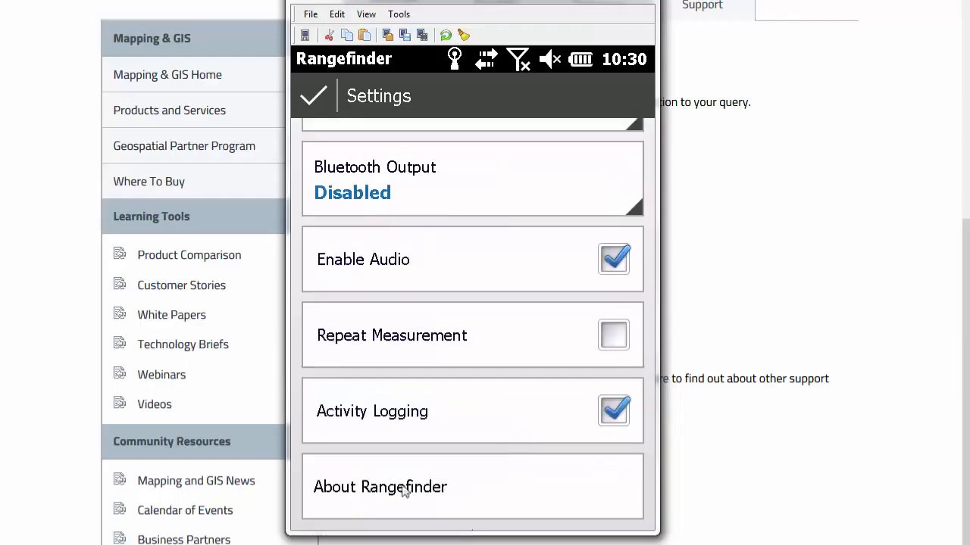
left_click(379, 486)
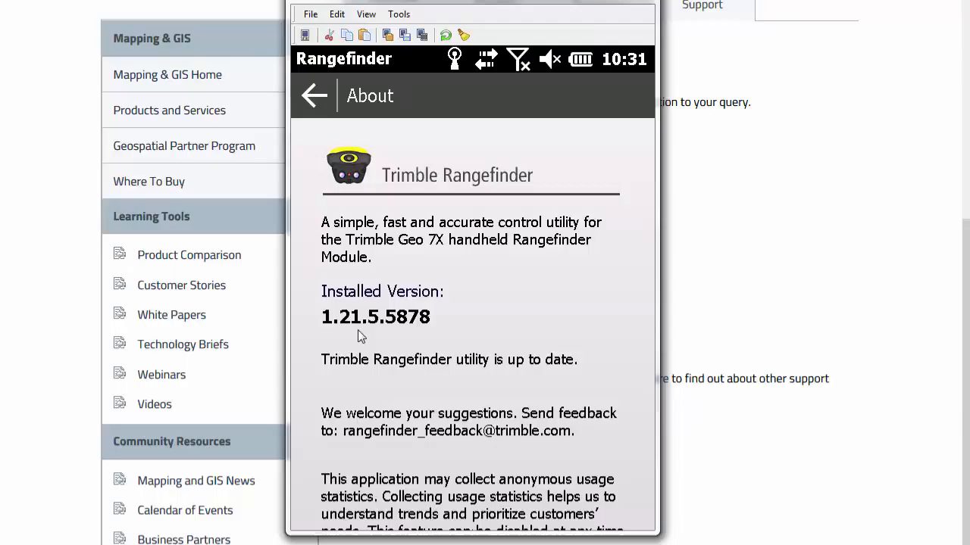
mouse_move(397, 338)
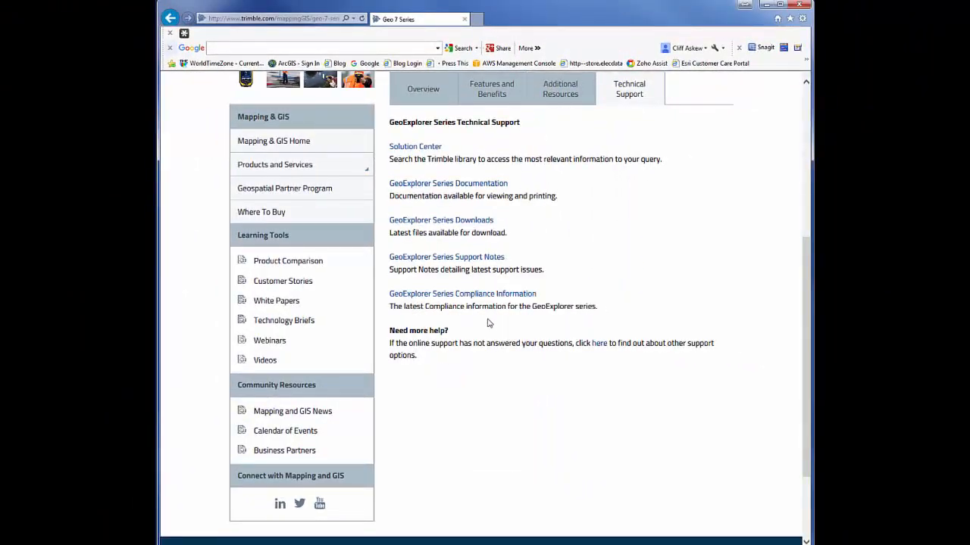
Expand Geo 7 Downloads > Trimble Rangefinder Utility showing 1.21.5.5878, and minimize MyMobiler
left_click(441, 220)
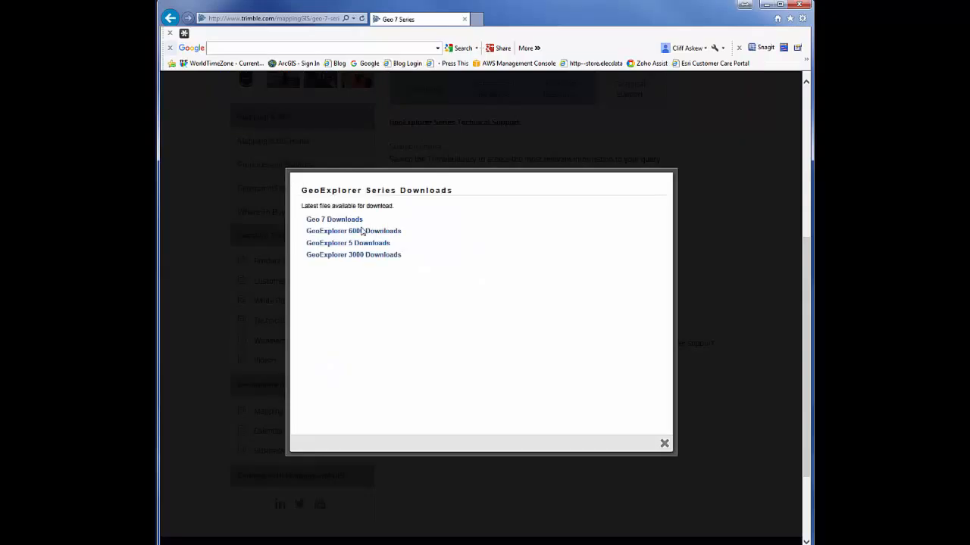
left_click(333, 219)
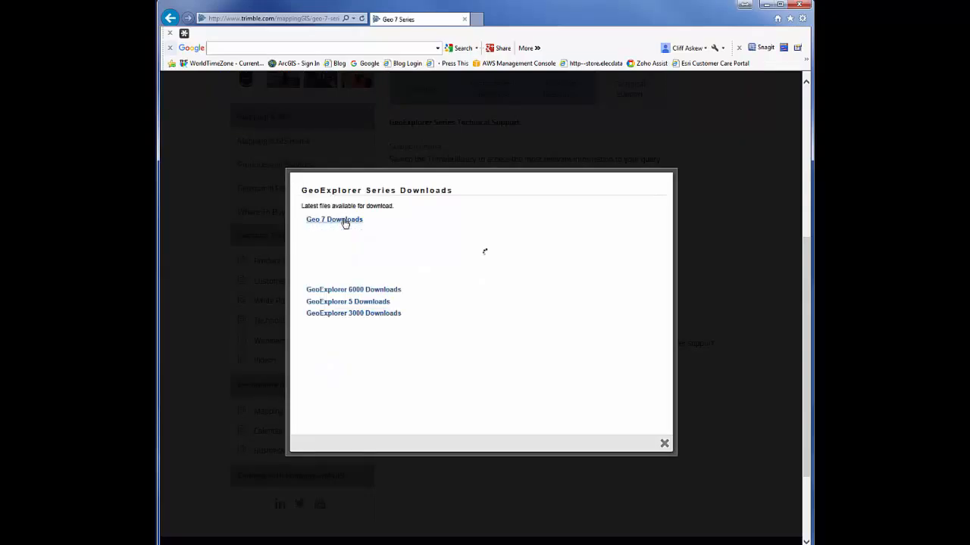
left_click(334, 219)
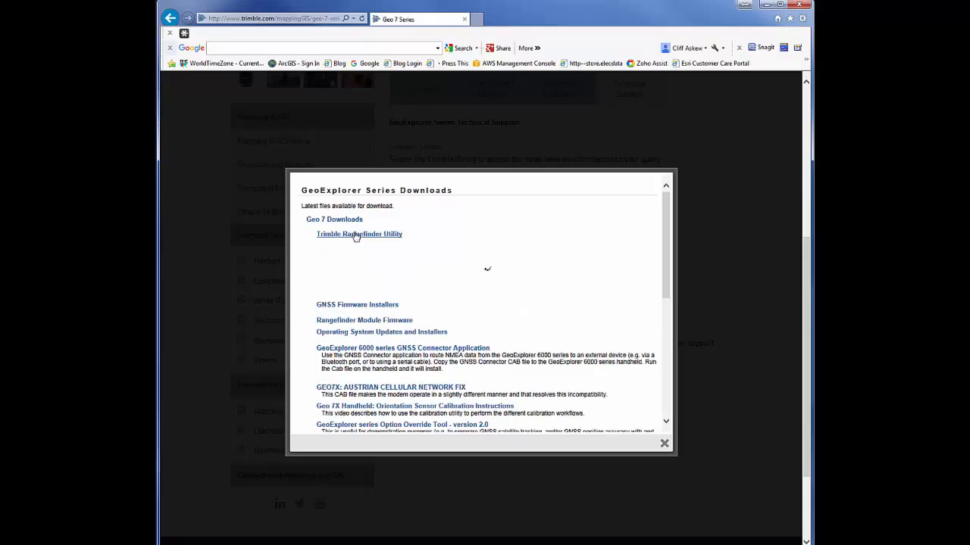
left_click(358, 234)
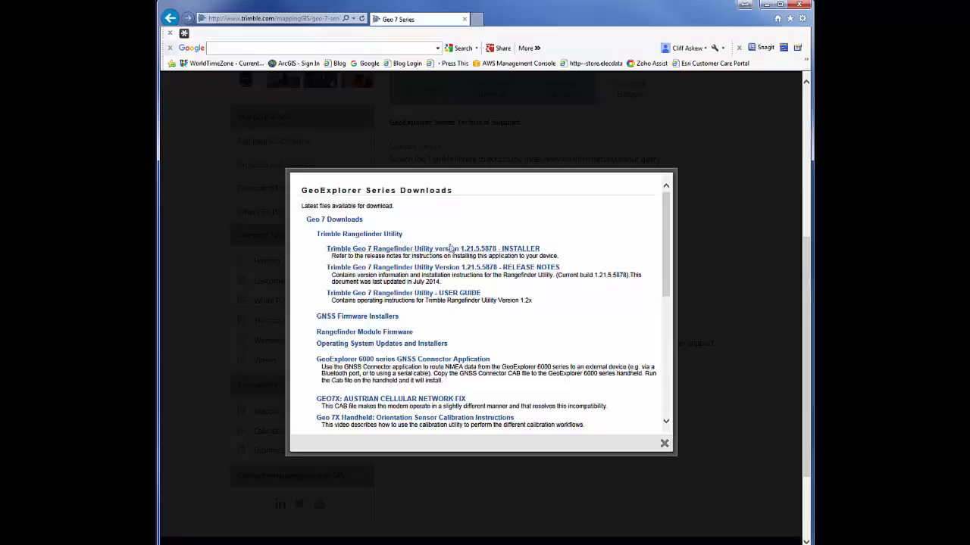
mouse_move(488, 264)
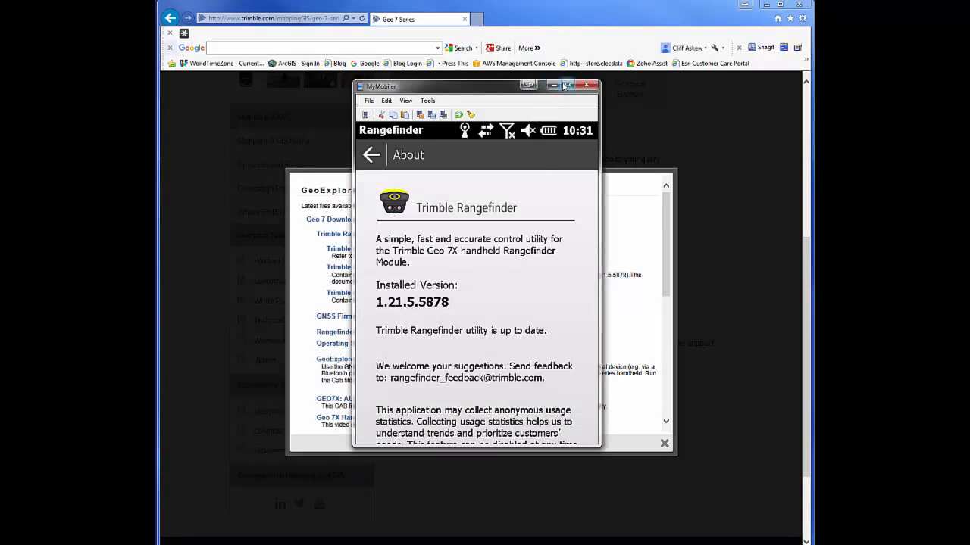
left_click(587, 85)
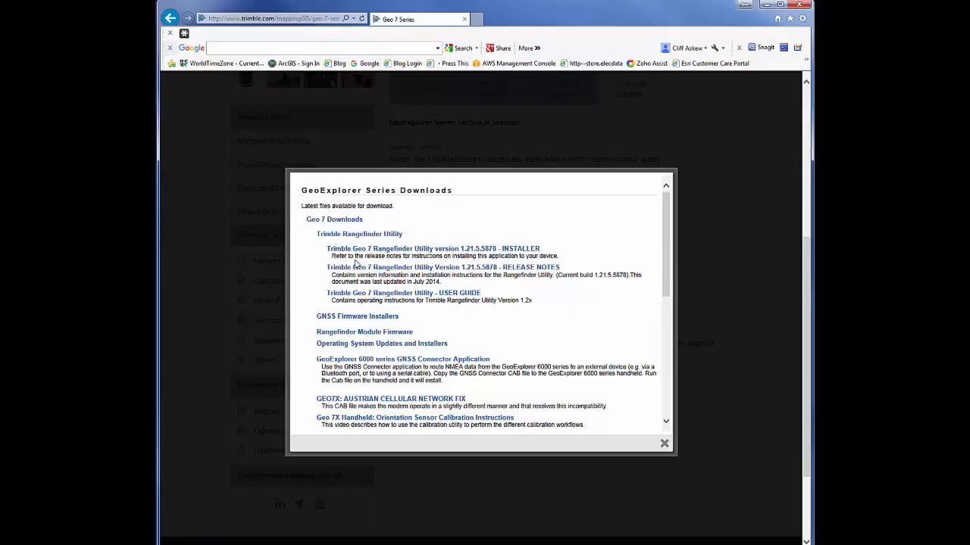